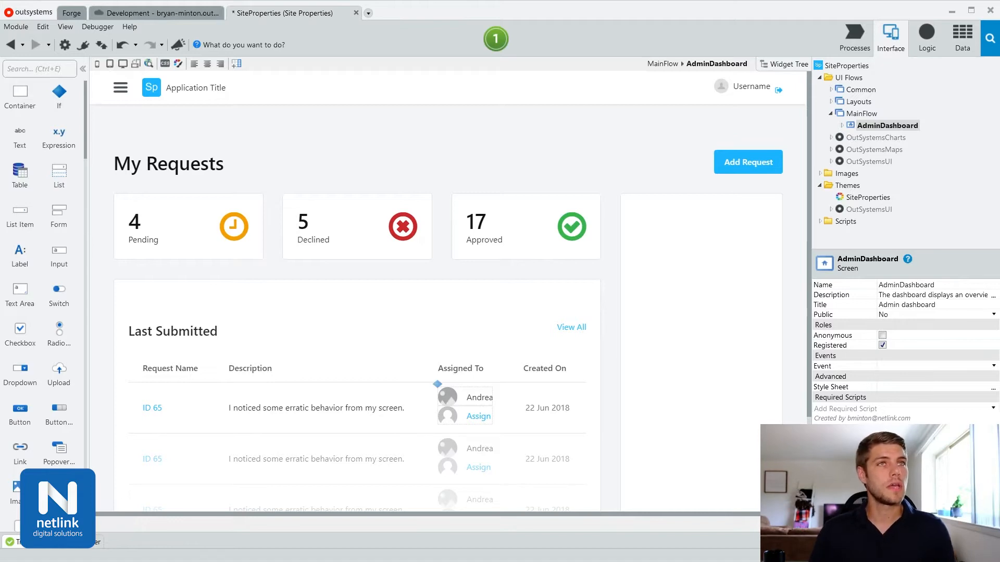
Expand AdminDashboard under MainFlow to list its variables and GetRequests aggregate
{"action": "left_click", "coordinate": [818, 125]}
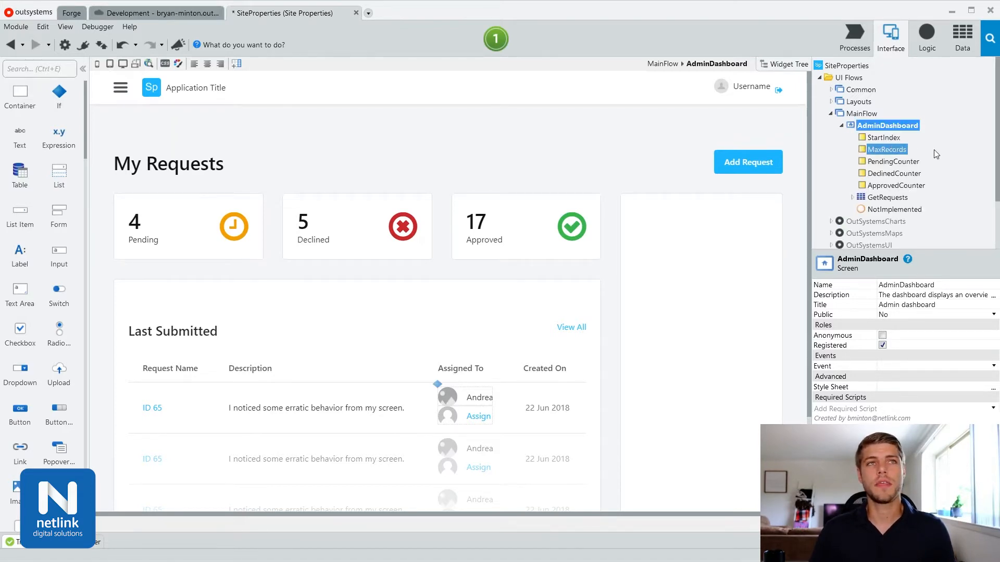
{"action": "mouse_move", "coordinate": [909, 153]}
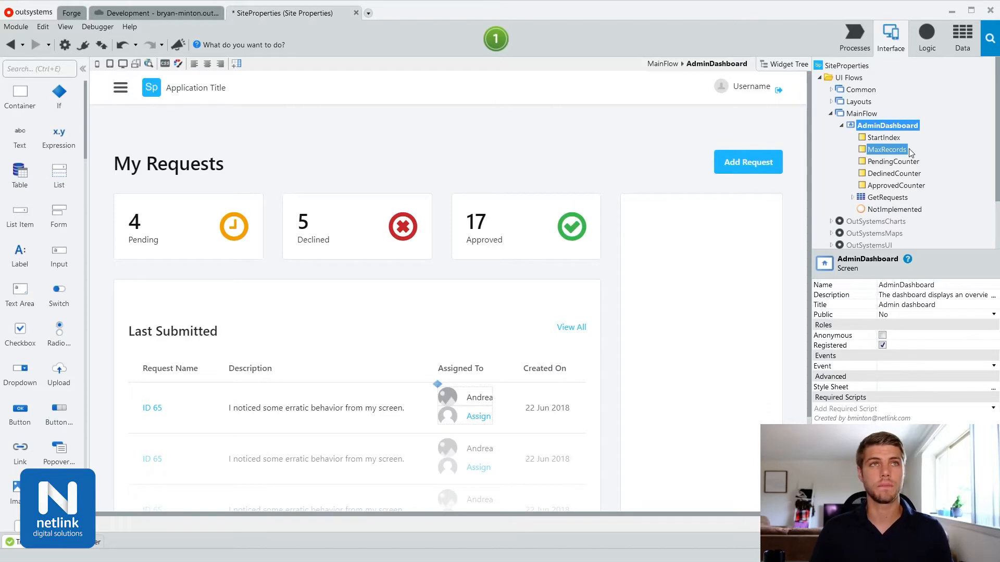
{"action": "mouse_move", "coordinate": [962, 37]}
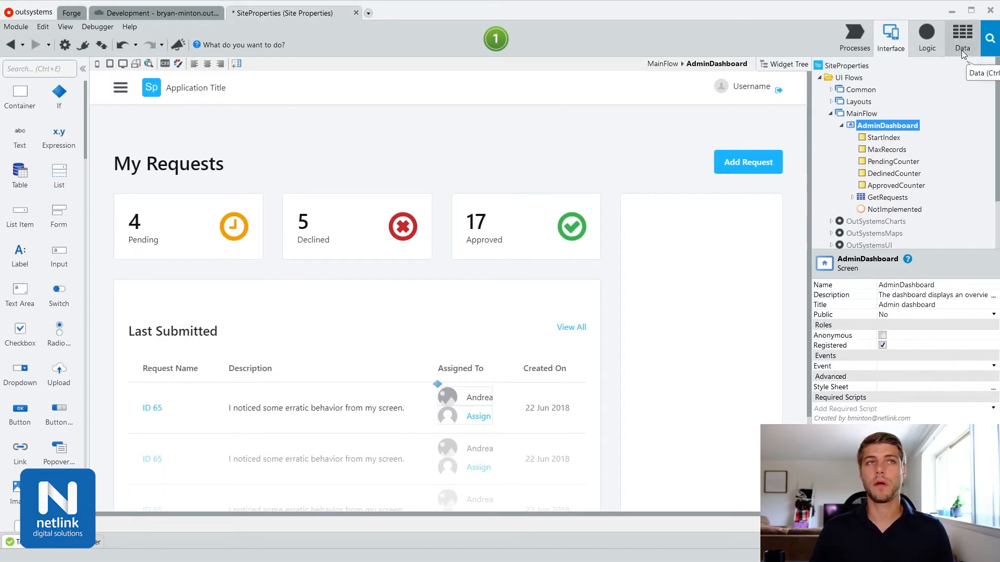
Show the Data tab's Site Properties folder with TenantId and TenantName
{"action": "left_click", "coordinate": [962, 37]}
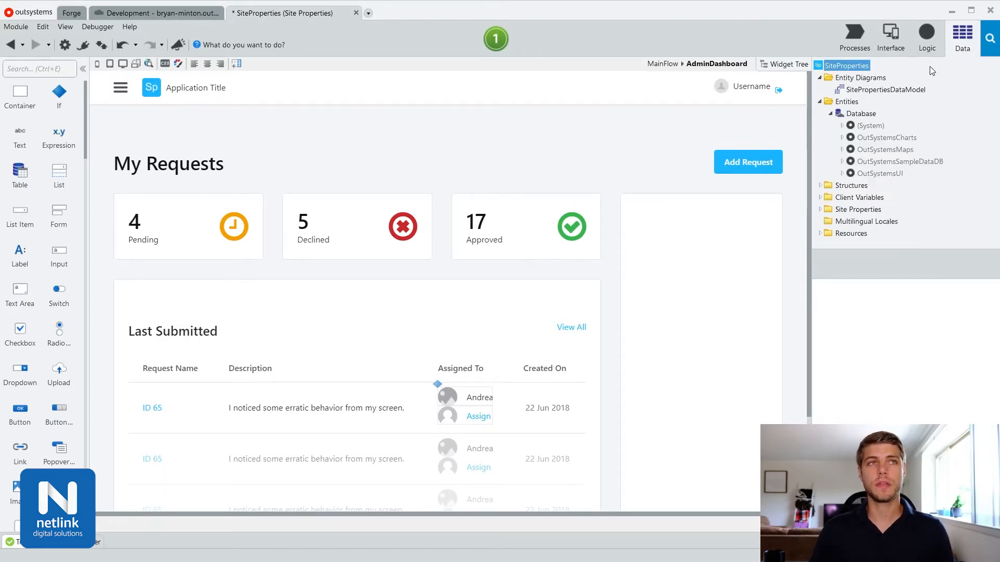
{"action": "left_click", "coordinate": [859, 209]}
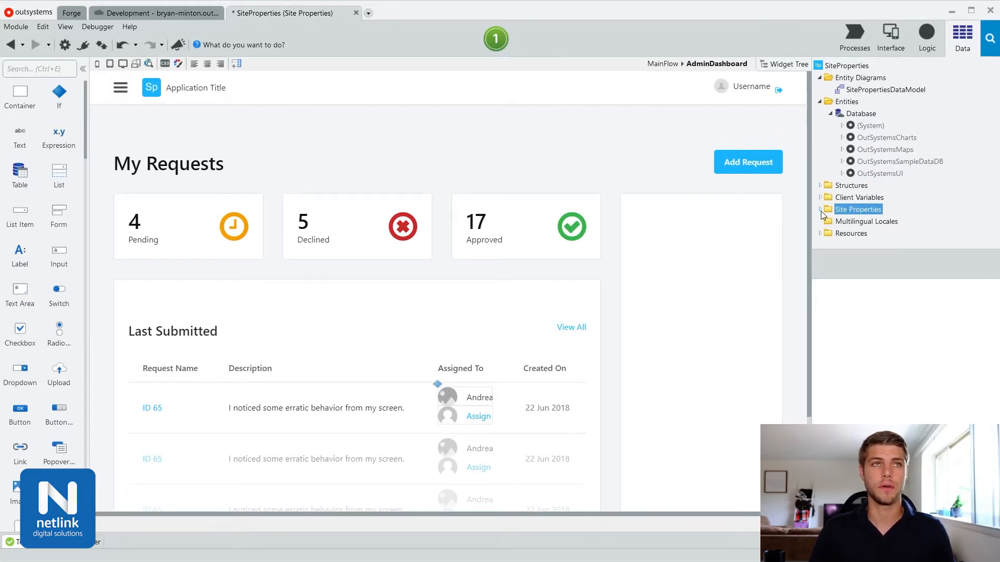
{"action": "left_click", "coordinate": [823, 210]}
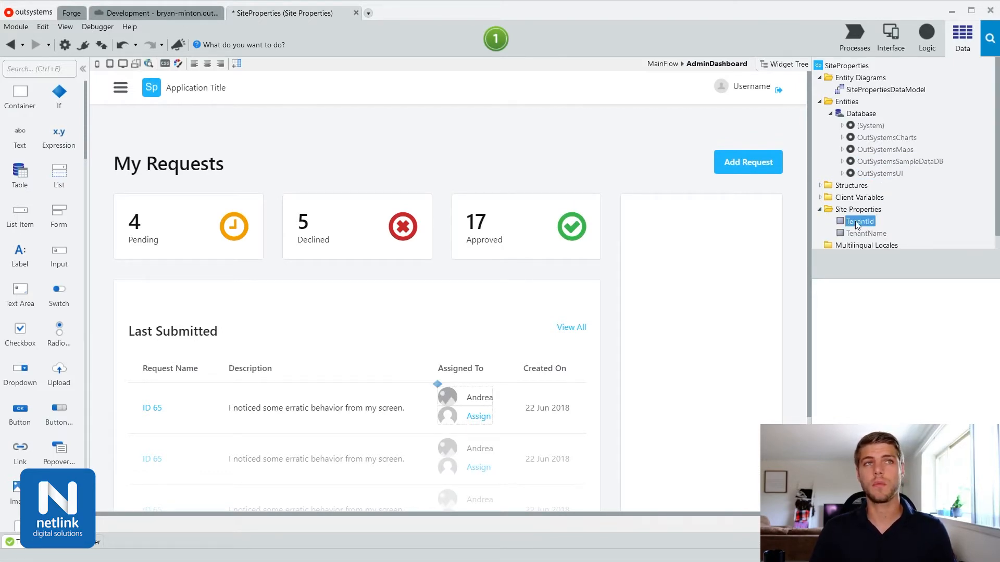
{"action": "left_click", "coordinate": [858, 210]}
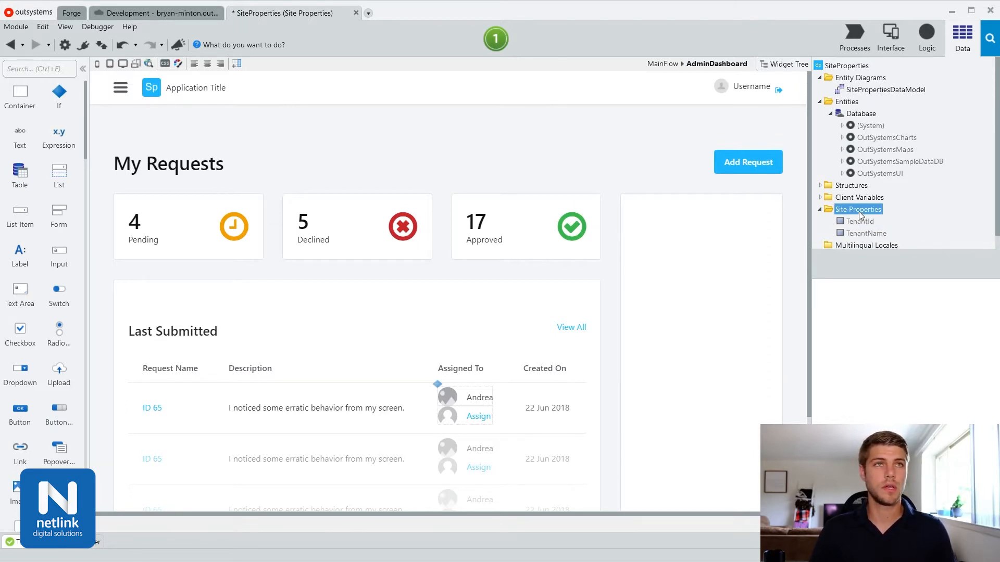
Add an Integer site property named RequestsMaxRecords under Site Properties
{"action": "right_click", "coordinate": [857, 209]}
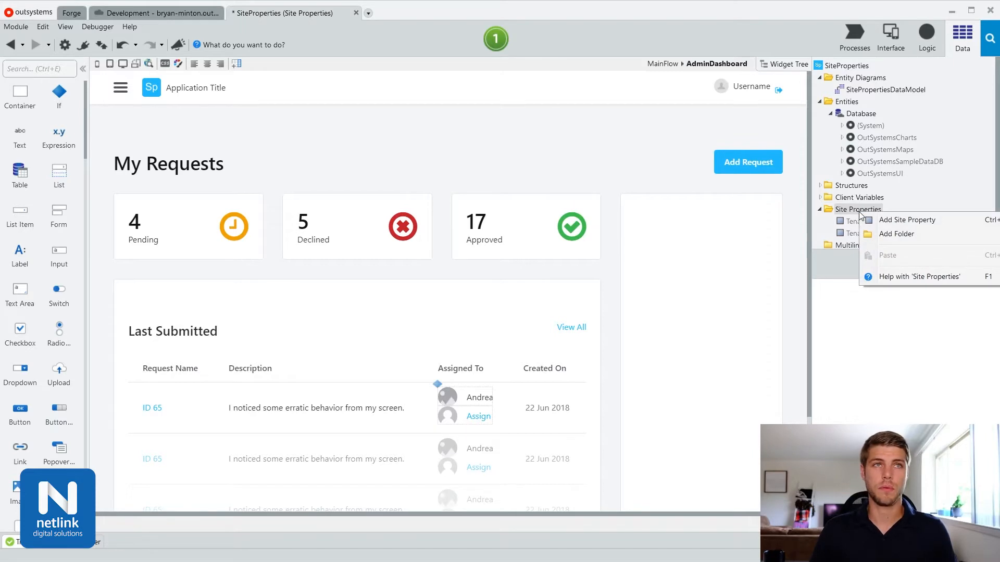
{"action": "left_click", "coordinate": [906, 219]}
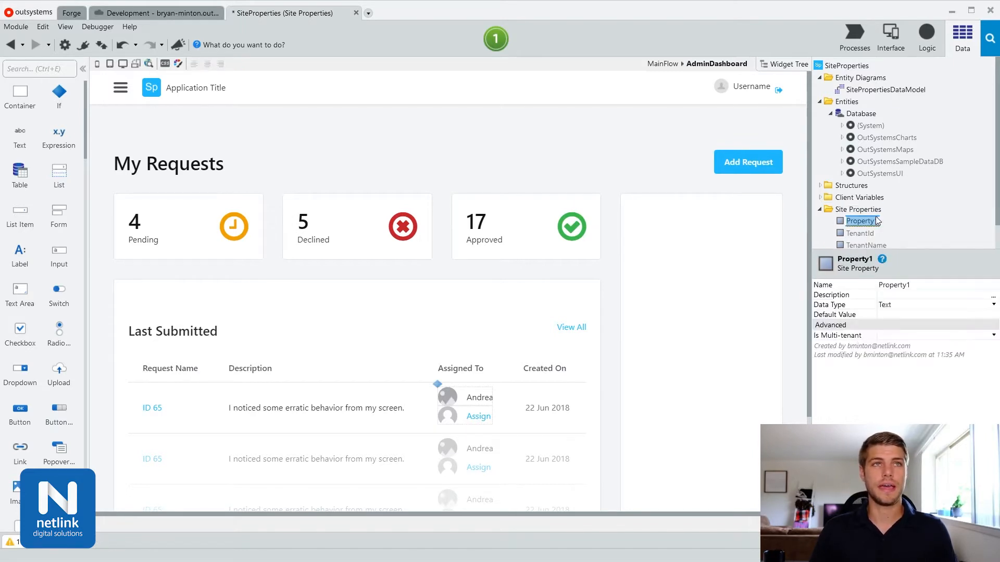
{"action": "left_click", "coordinate": [886, 89]}
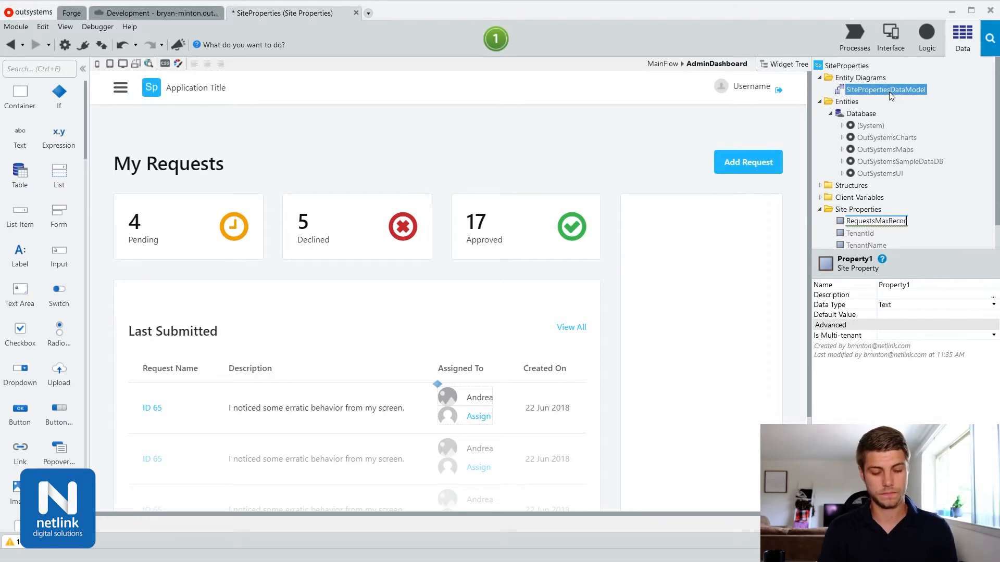
{"action": "left_click", "coordinate": [860, 209]}
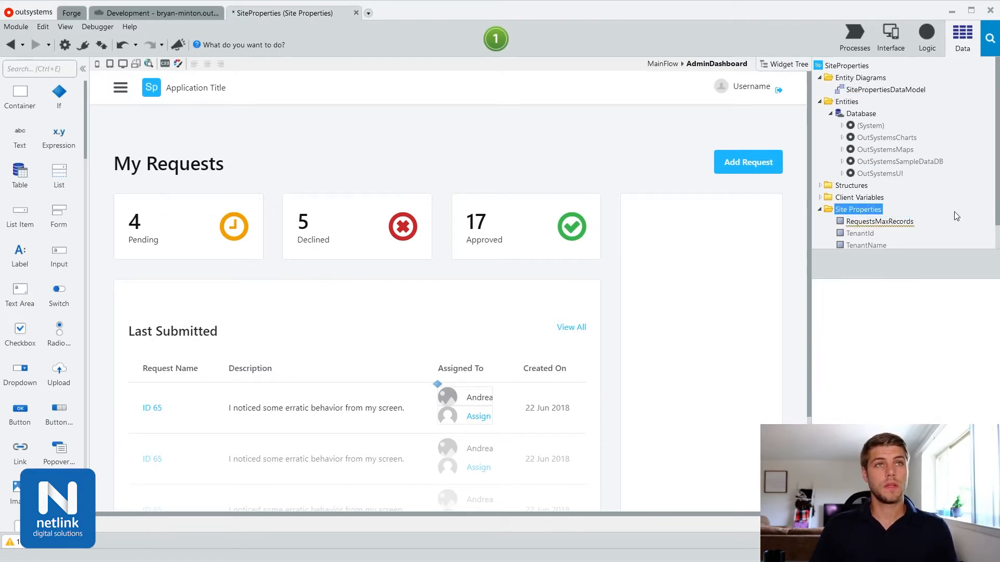
{"action": "left_click", "coordinate": [881, 221]}
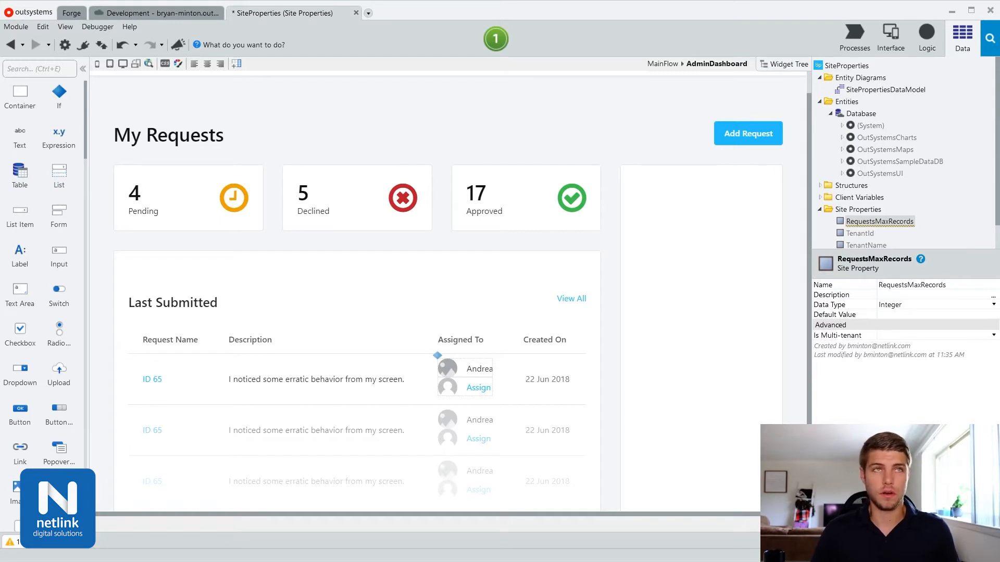
{"action": "mouse_move", "coordinate": [891, 33]}
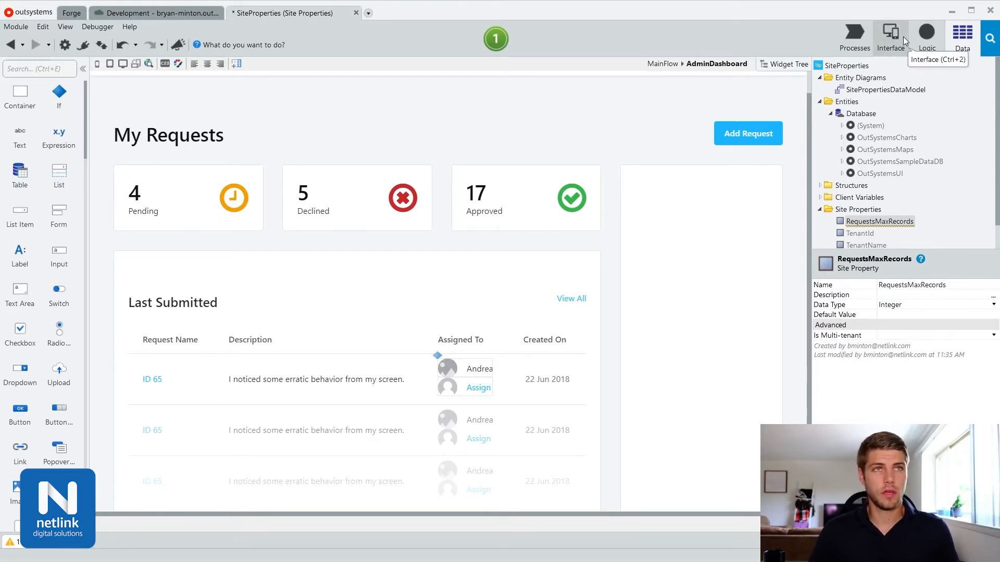
Inspect GetRequests and confirm the MaxRecords variable defaults to 10
{"action": "left_click", "coordinate": [891, 36]}
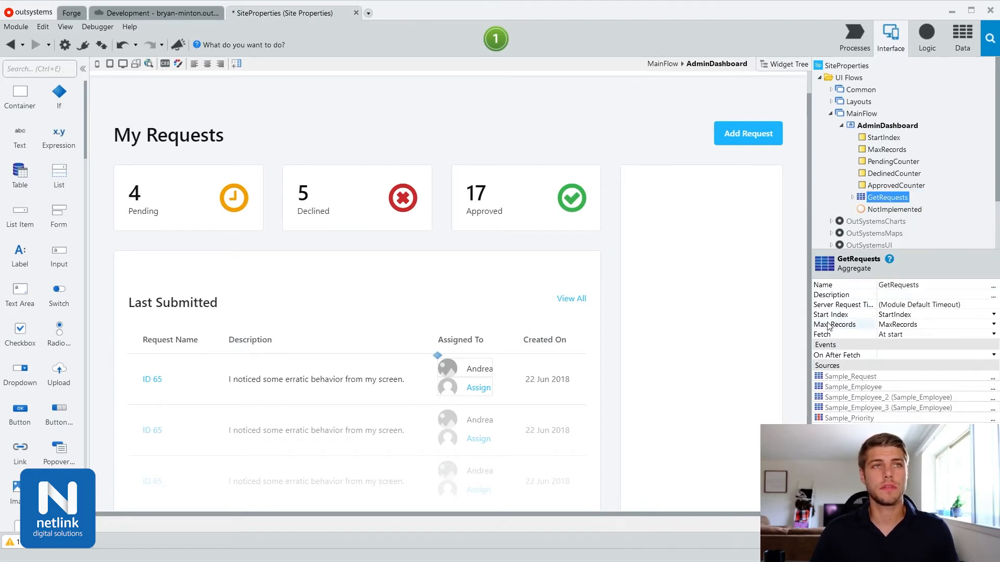
{"action": "left_click", "coordinate": [891, 162]}
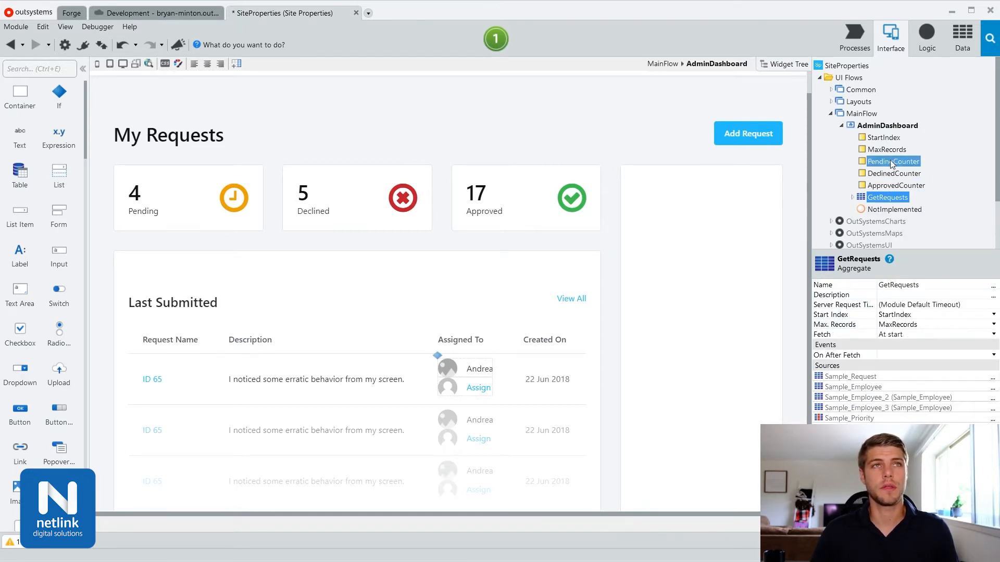
{"action": "left_click", "coordinate": [887, 149]}
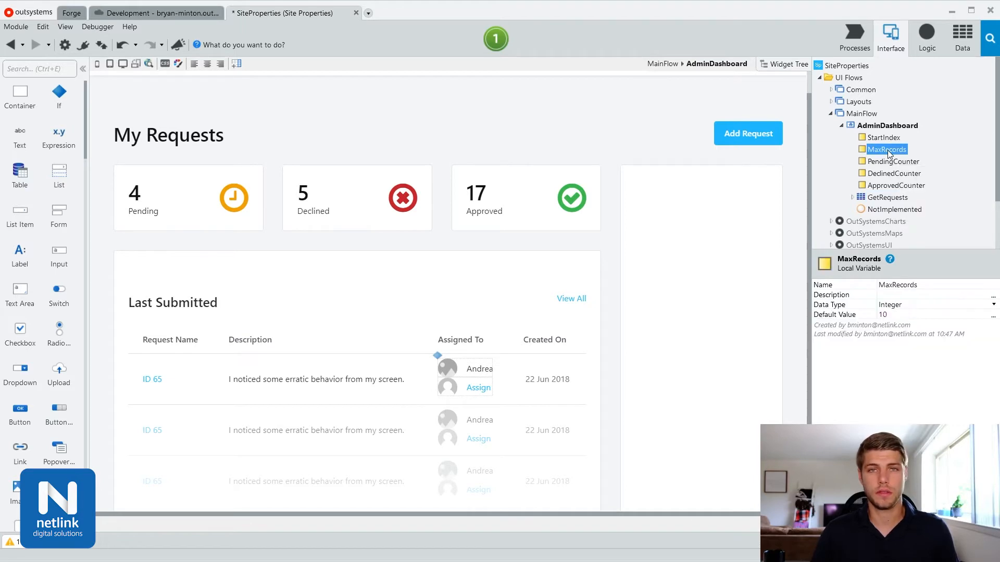
{"action": "mouse_move", "coordinate": [954, 415]}
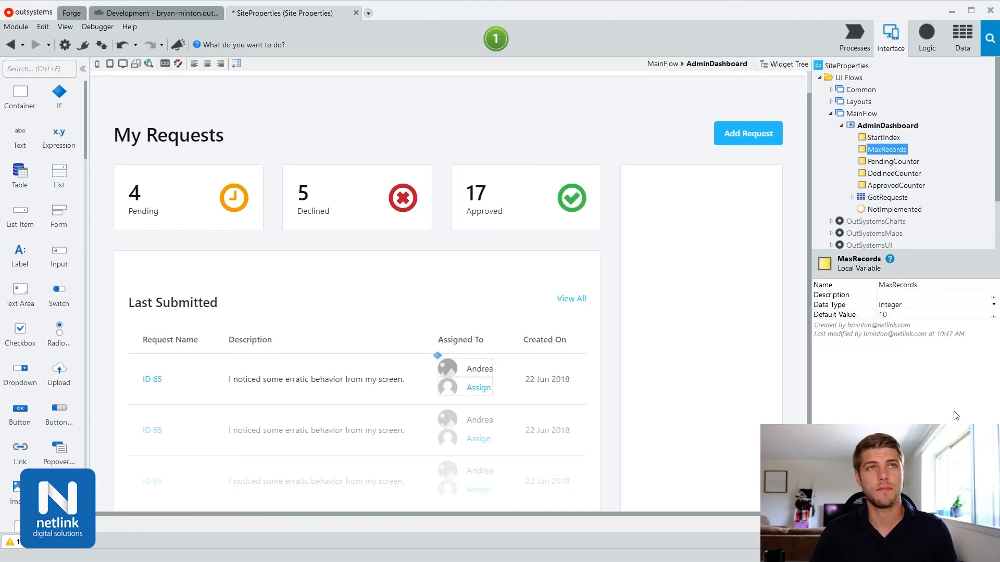
{"action": "mouse_move", "coordinate": [905, 324]}
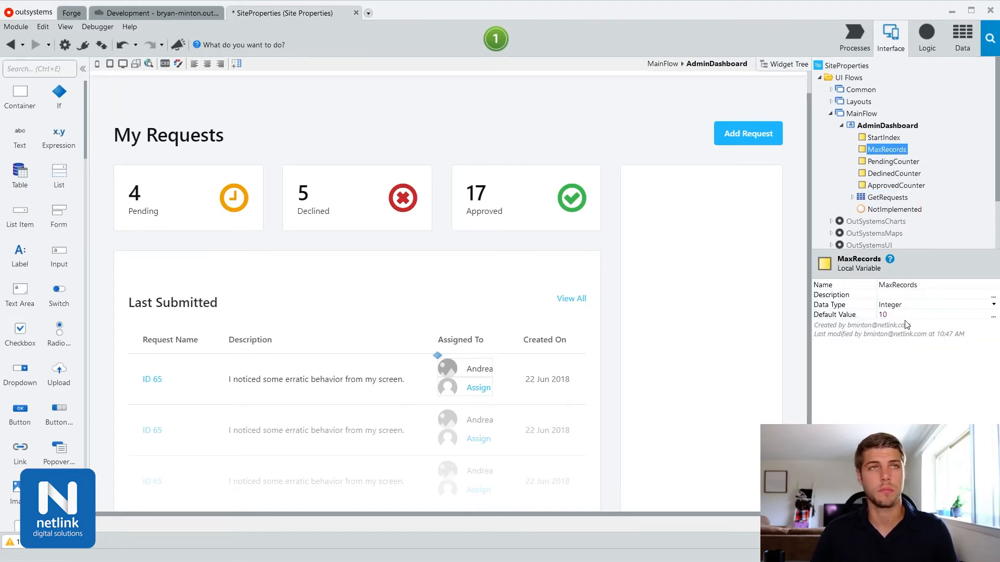
{"action": "left_click", "coordinate": [886, 197]}
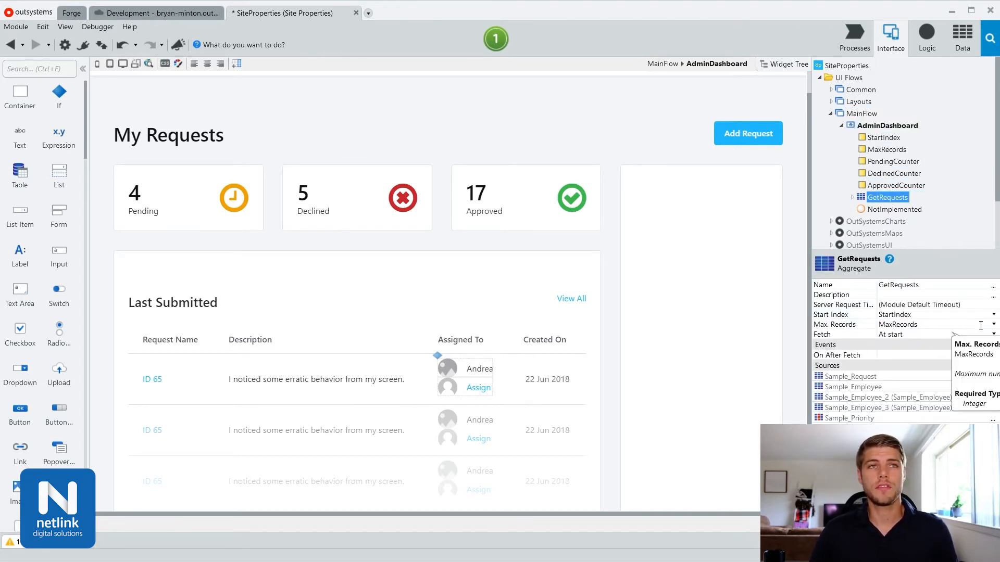
Set GetRequests' Max. Records expression to Site.RequestsMaxRecords
{"action": "left_click", "coordinate": [993, 324]}
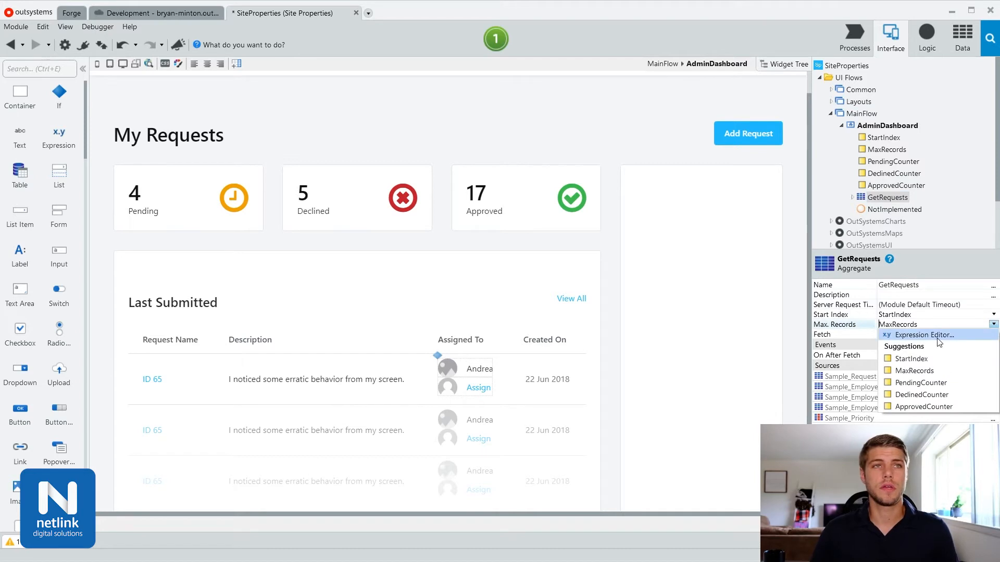
{"action": "left_click", "coordinate": [920, 335]}
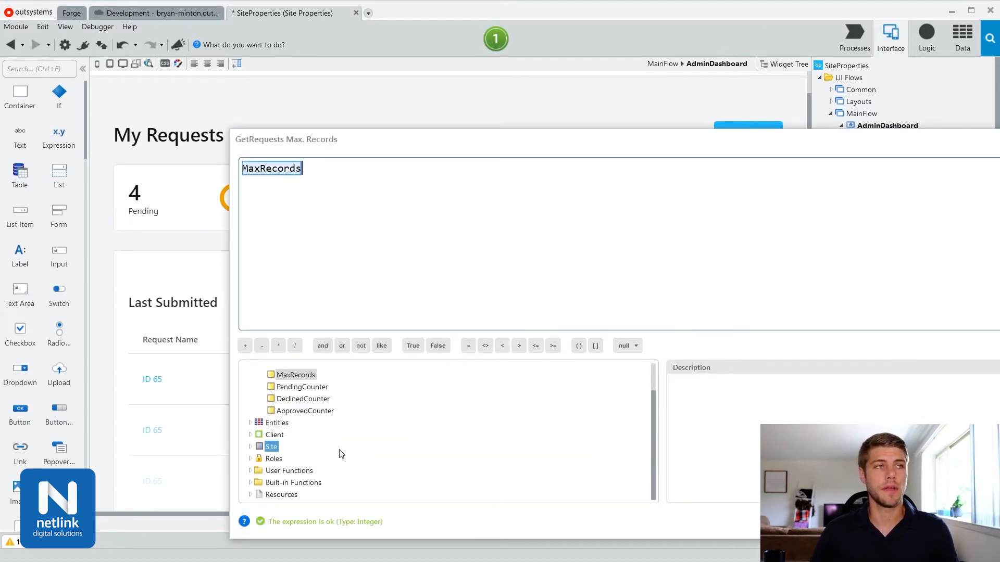
{"action": "left_click", "coordinate": [288, 471]}
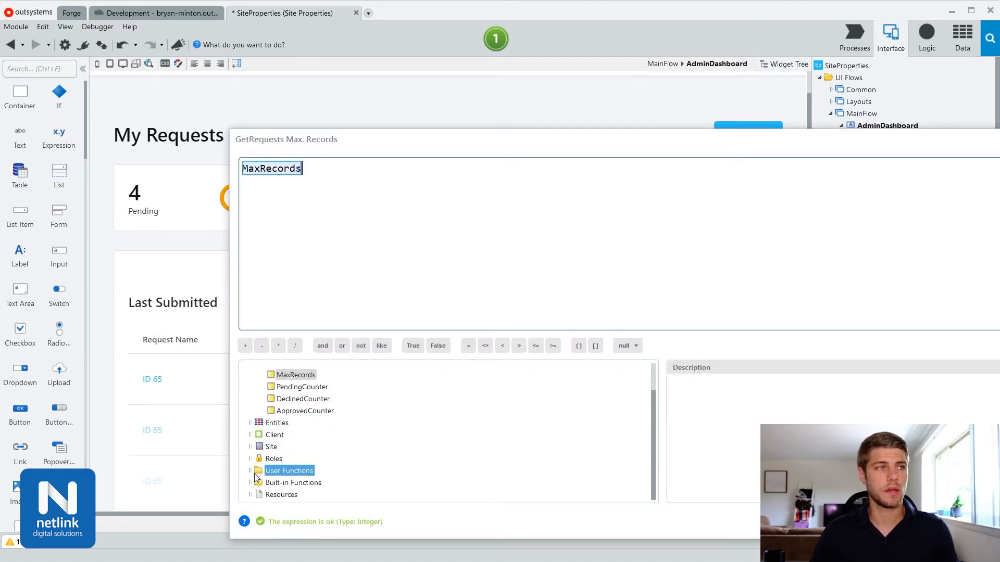
{"action": "left_click", "coordinate": [271, 447]}
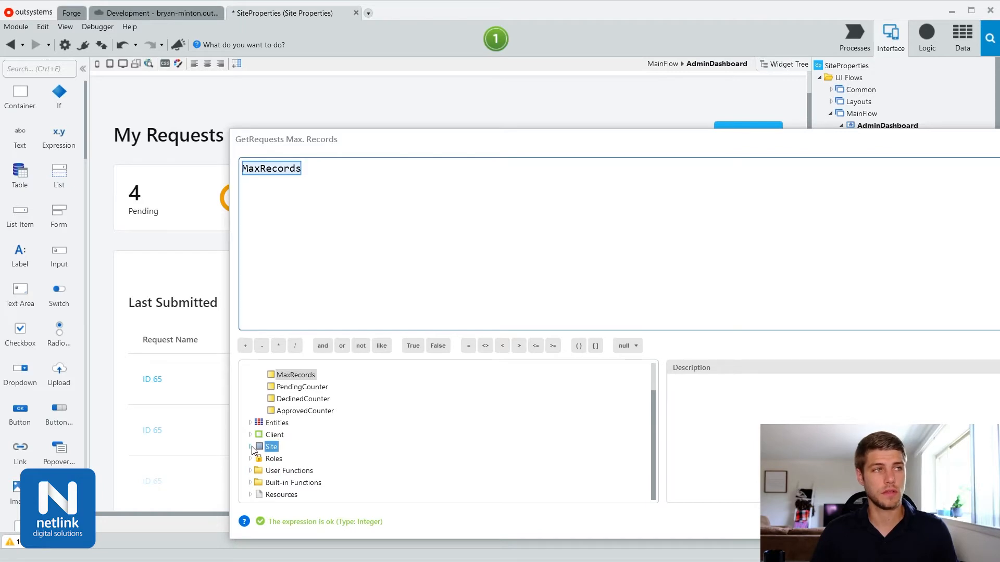
{"action": "left_click", "coordinate": [251, 446]}
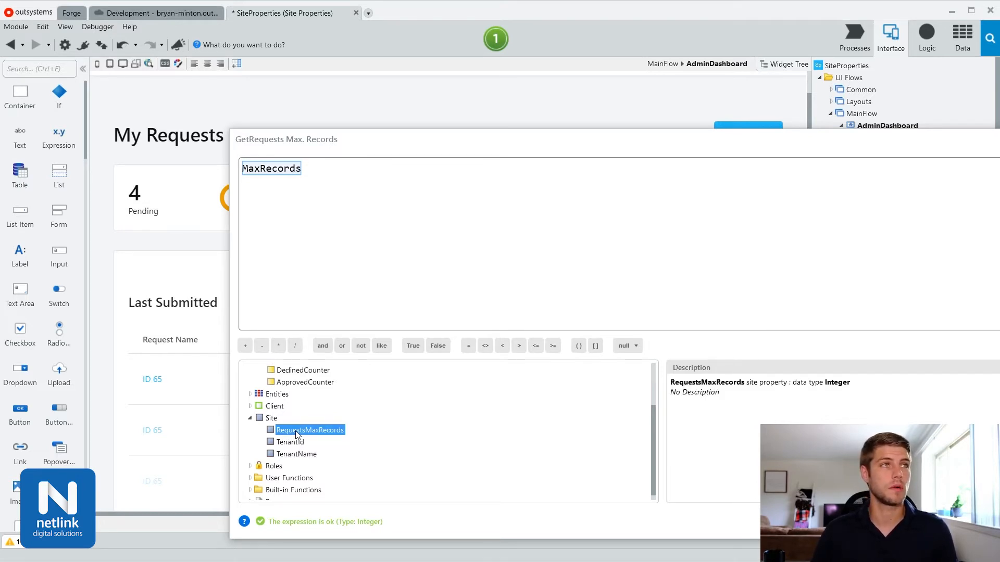
{"action": "double_click", "coordinate": [309, 429]}
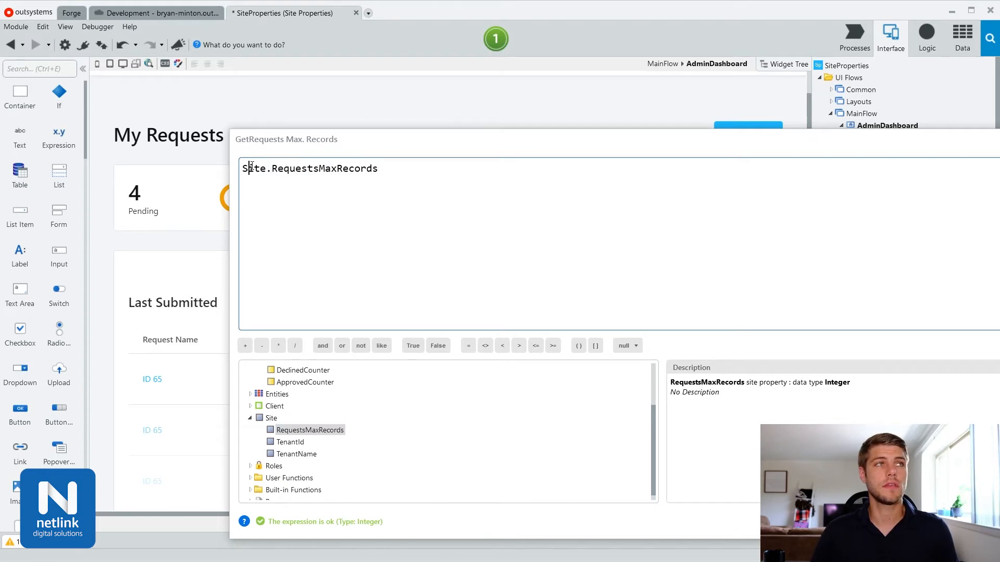
{"action": "mouse_move", "coordinate": [498, 301]}
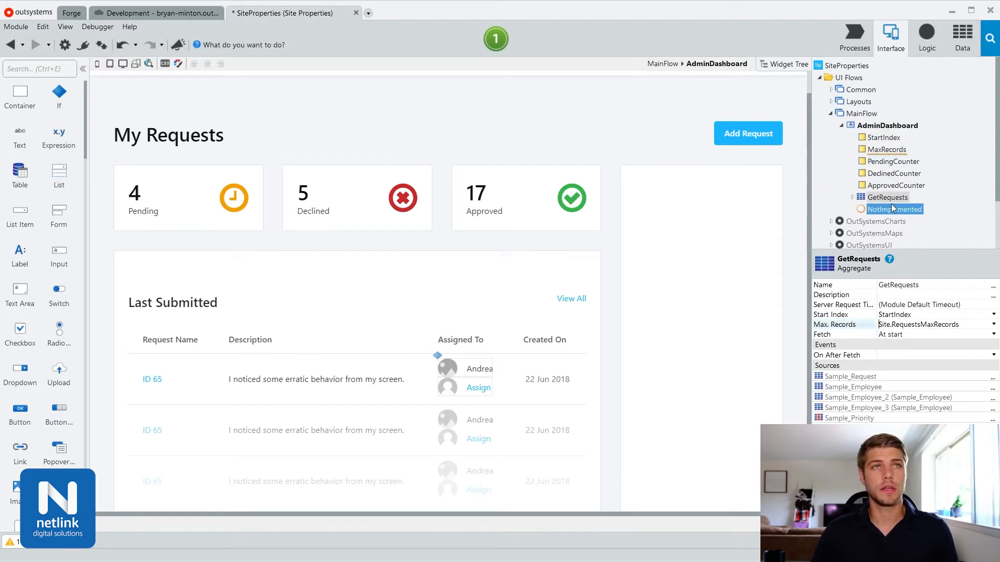
{"action": "mouse_move", "coordinate": [963, 38]}
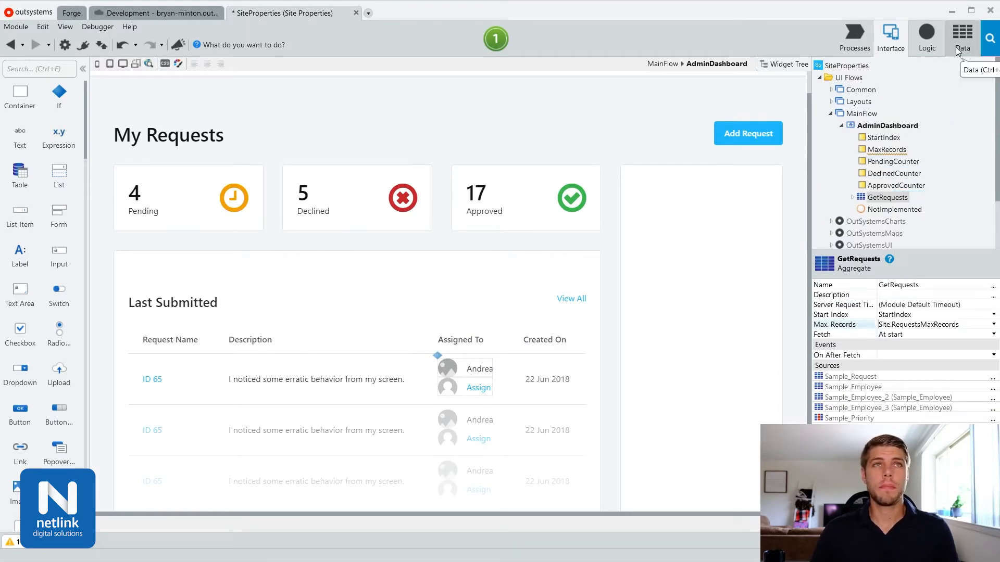
Set RequestsMaxRecords' Default Value to 10 in the Data tab
{"action": "left_click", "coordinate": [962, 37]}
{"action": "type", "text": "1"}
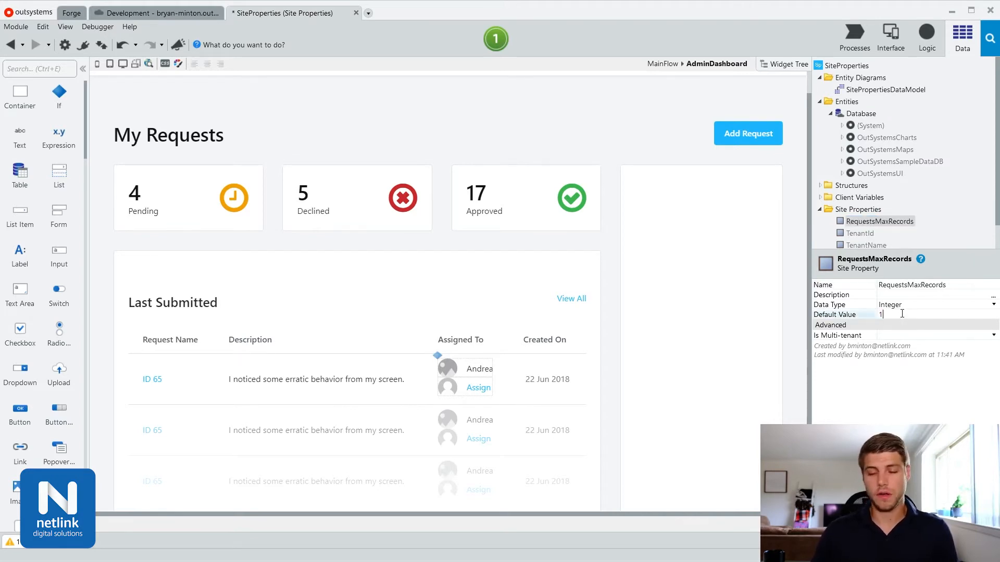
{"action": "type", "text": "0"}
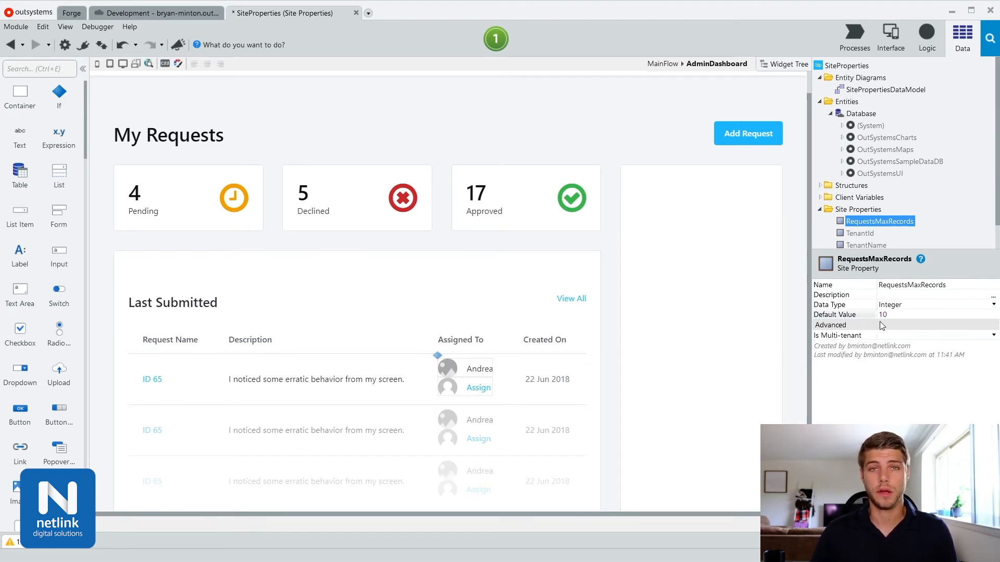
{"action": "mouse_move", "coordinate": [884, 315]}
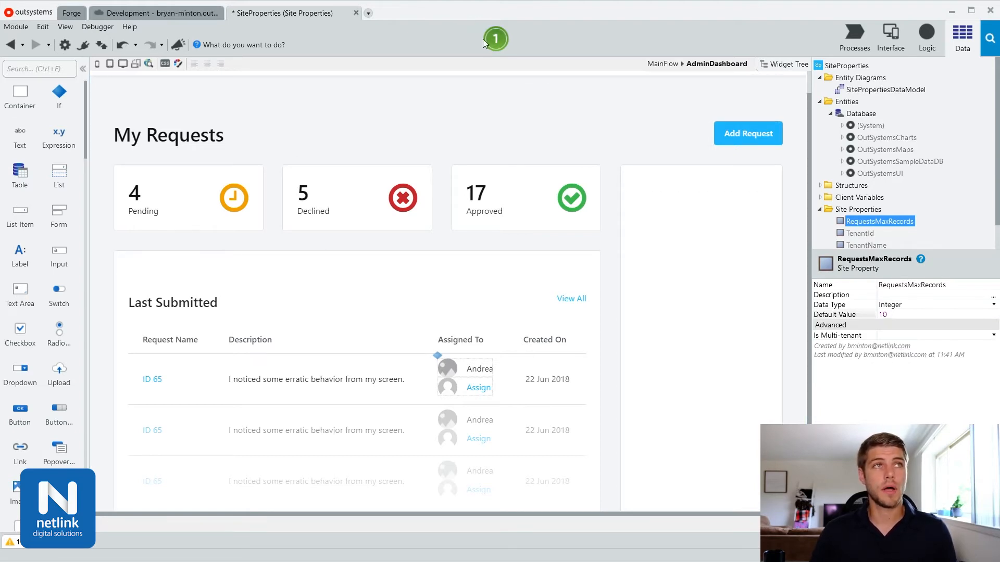
Publish the module, then scroll the app's Last Submitted list showing IDs 1-10
{"action": "left_click", "coordinate": [495, 38]}
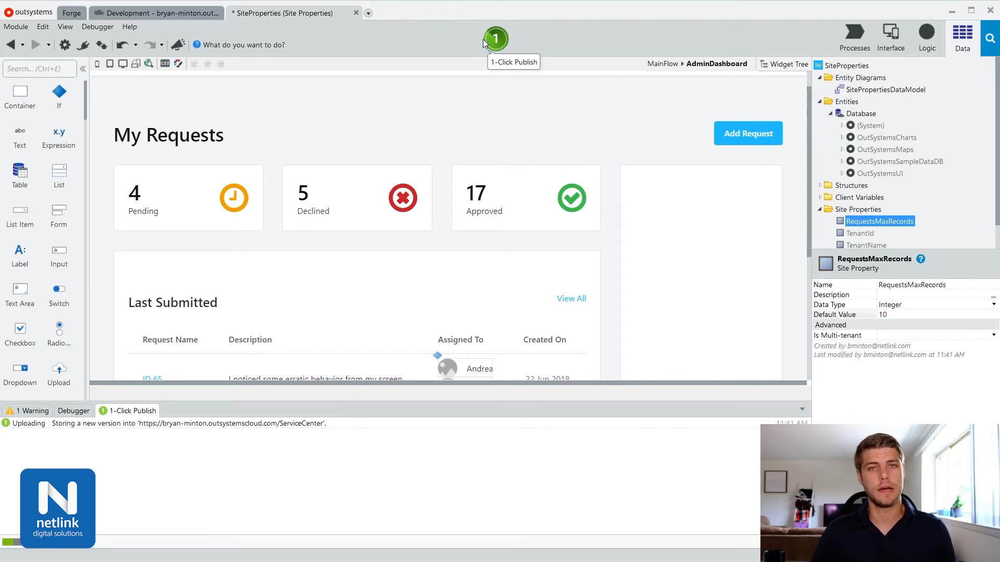
{"action": "left_click", "coordinate": [495, 38]}
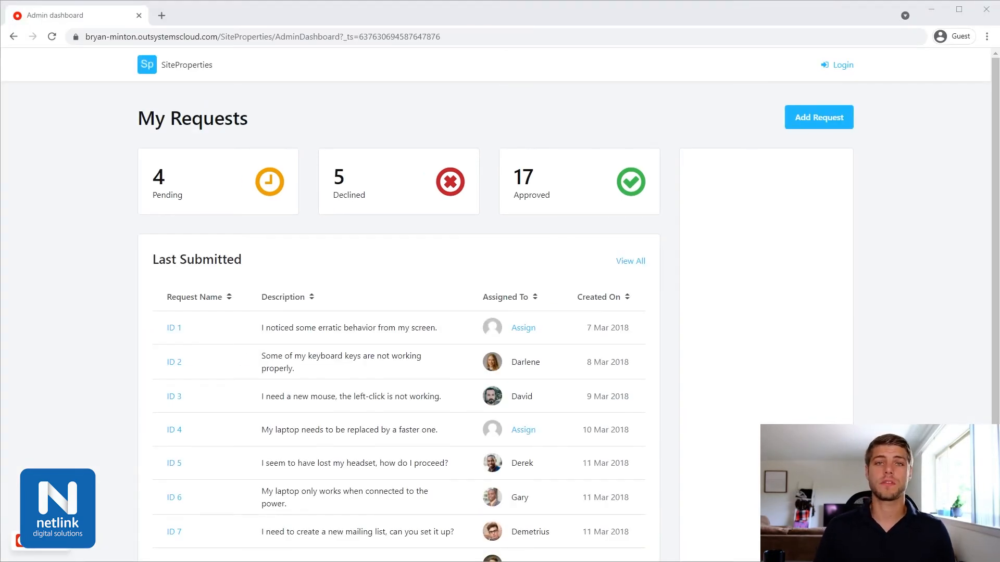
{"action": "scroll", "scroll_direction": "down", "scroll_amount": 3}
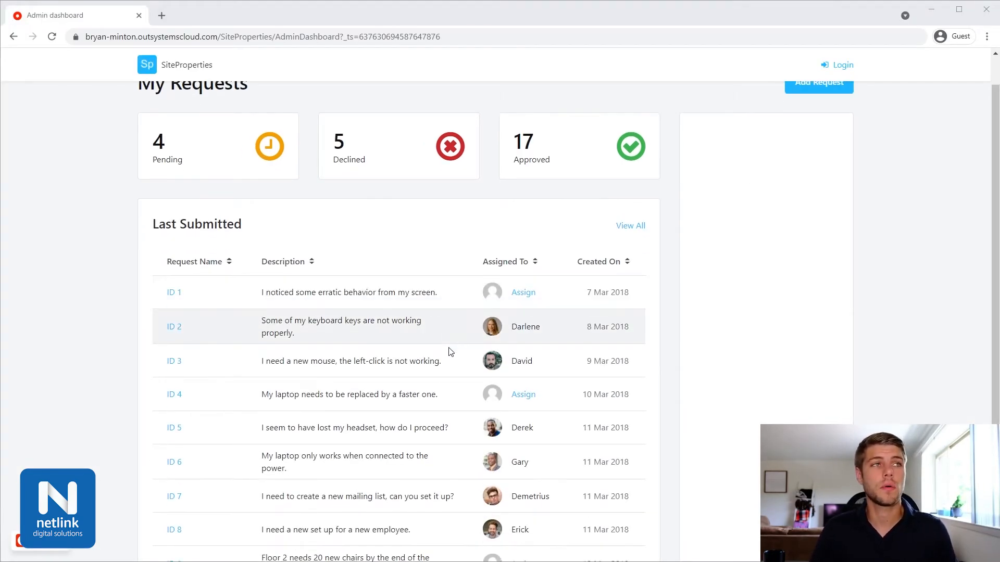
{"action": "scroll", "scroll_direction": "down", "scroll_amount": 3}
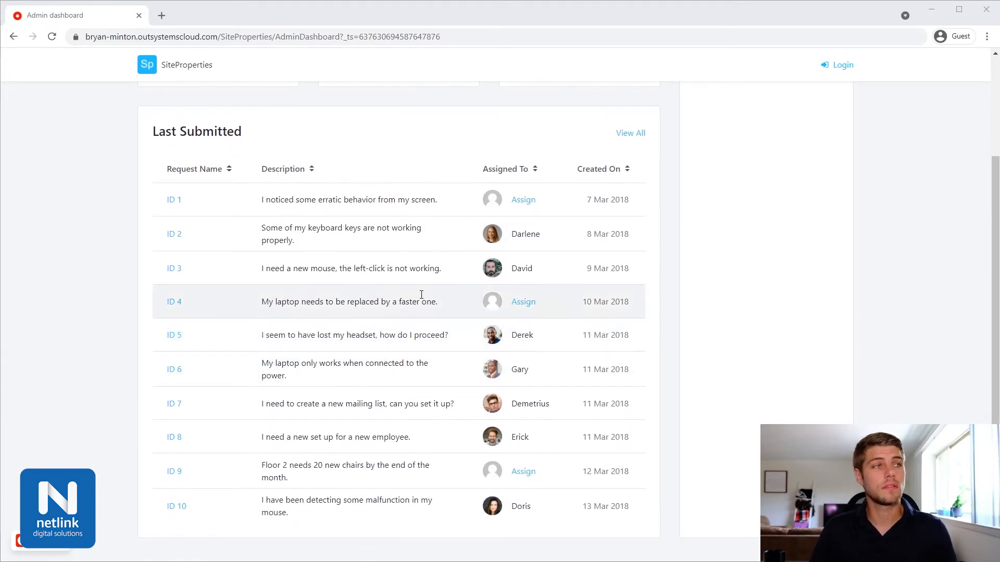
{"action": "mouse_move", "coordinate": [261, 454]}
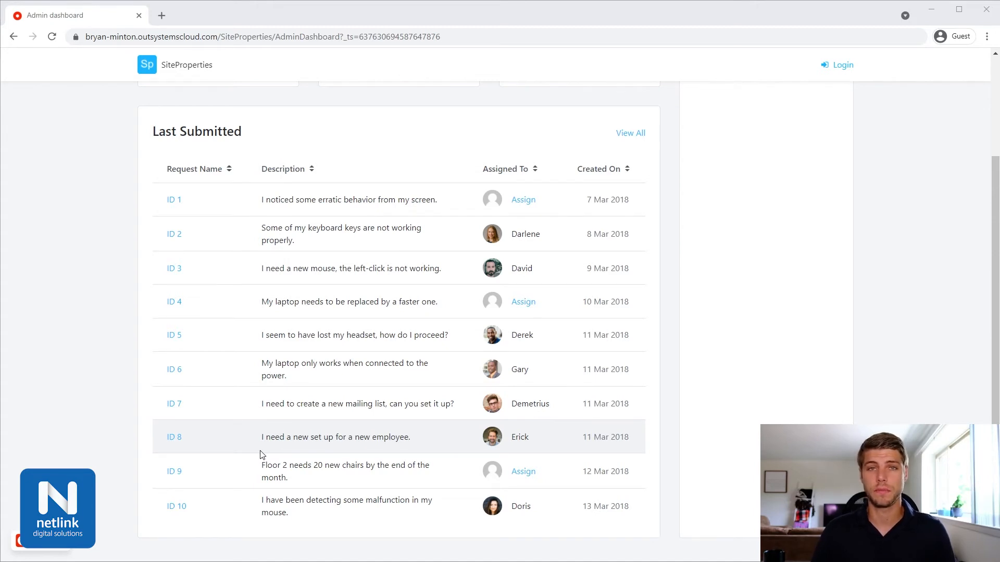
{"action": "mouse_move", "coordinate": [259, 455]}
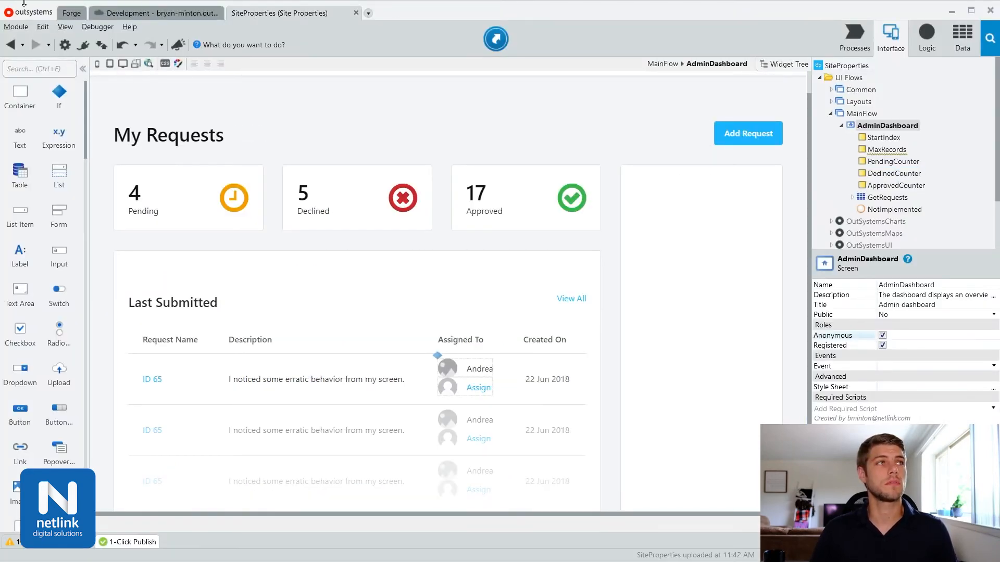
{"action": "mouse_move", "coordinate": [65, 45]}
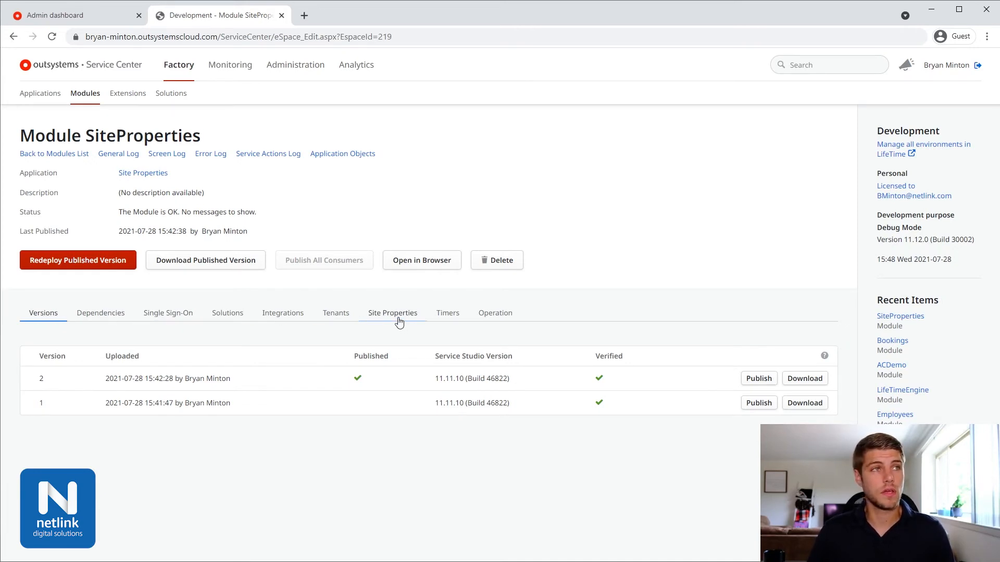
Open the SiteProperties module's Site Properties tab showing RequestsMaxRecords at 10
{"action": "left_click", "coordinate": [393, 313]}
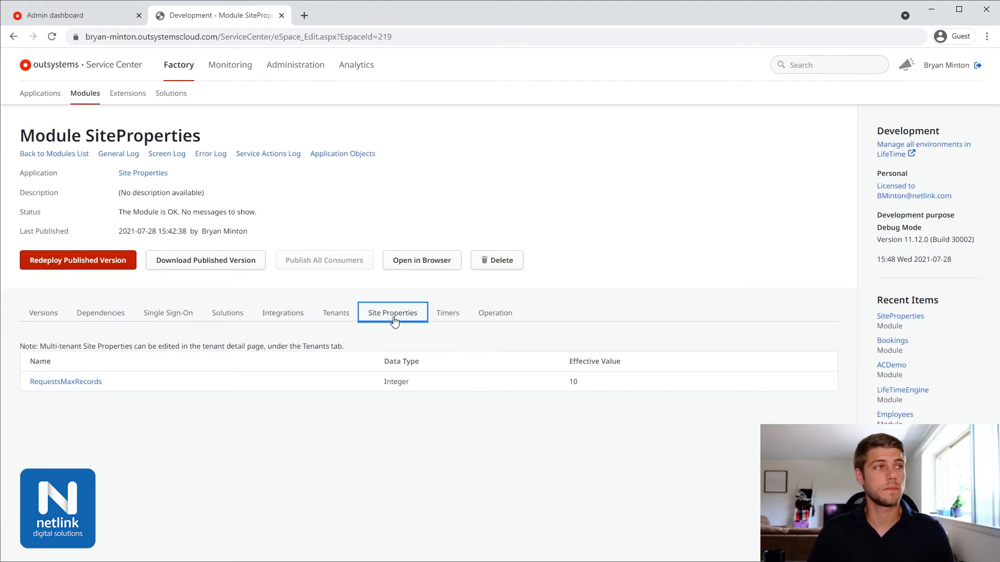
{"action": "mouse_move", "coordinate": [65, 381]}
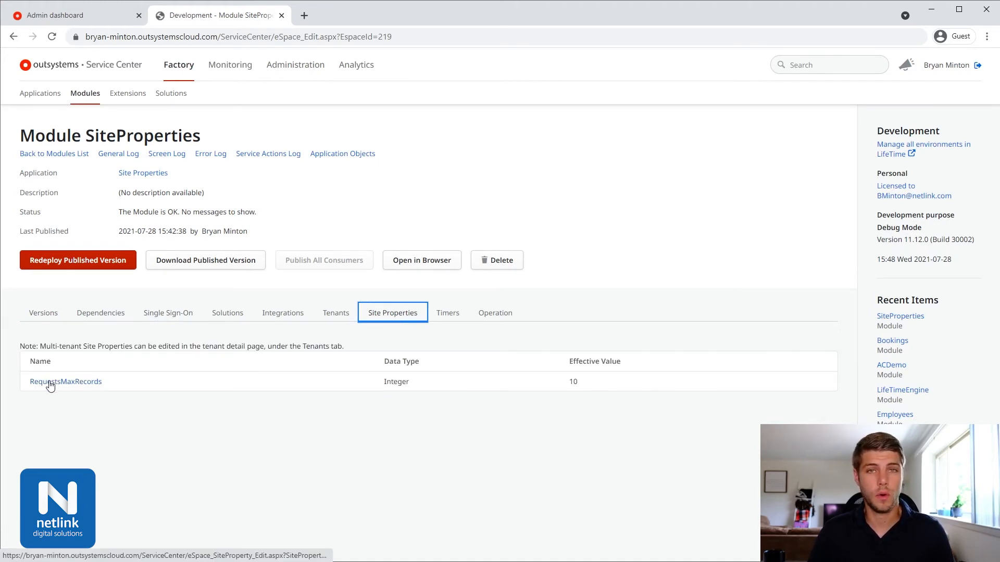
{"action": "mouse_move", "coordinate": [430, 316]}
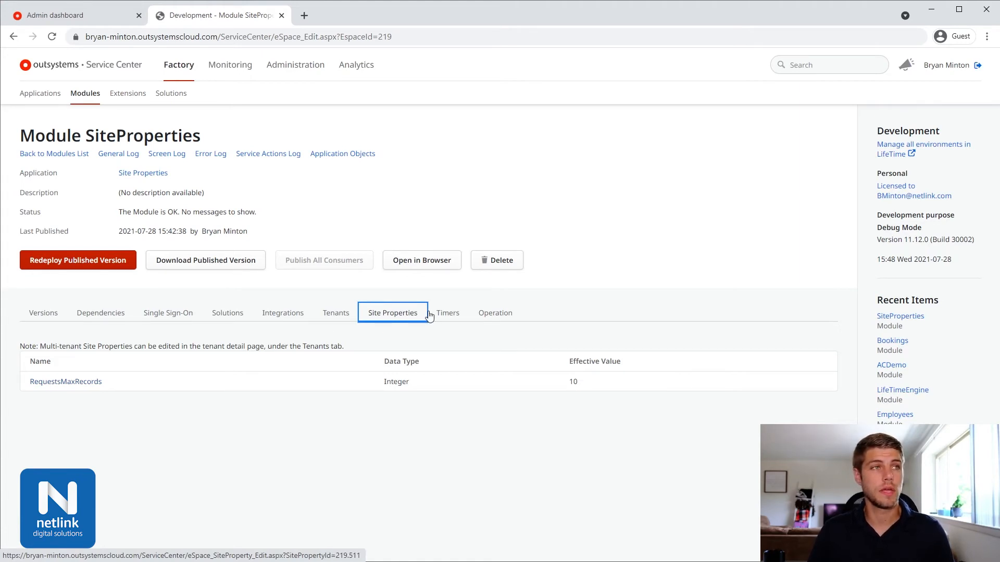
{"action": "mouse_move", "coordinate": [563, 392]}
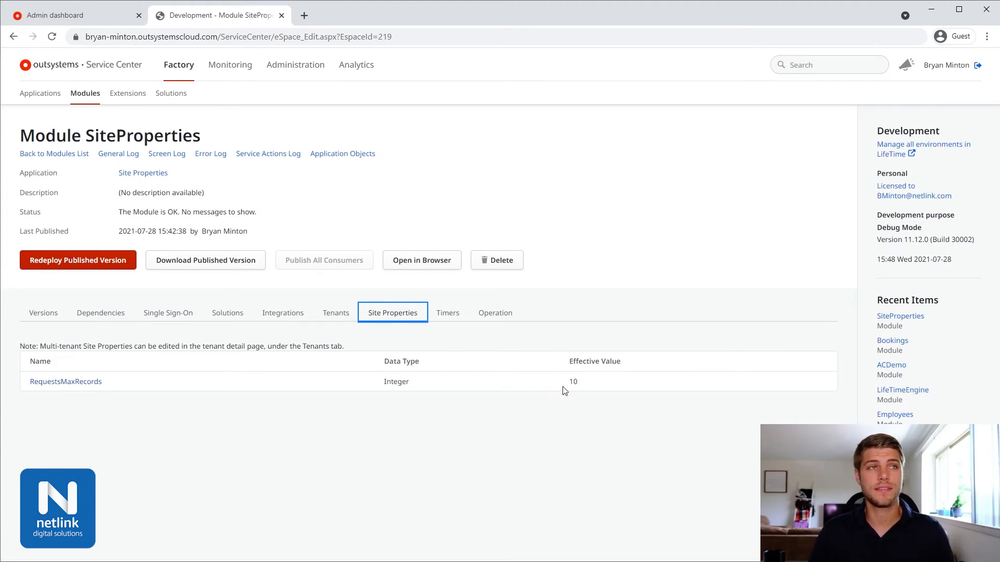
{"action": "mouse_move", "coordinate": [579, 388]}
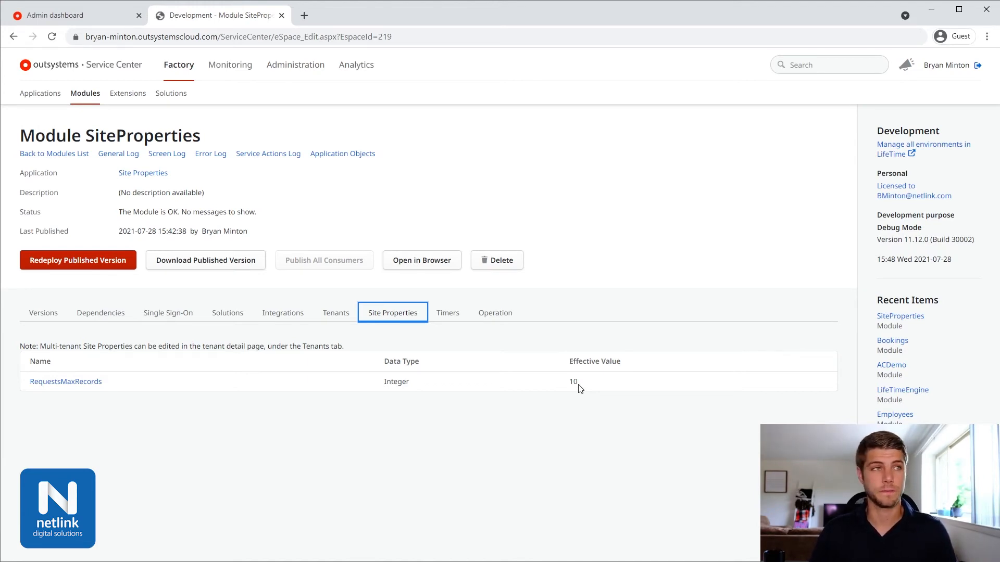
{"action": "mouse_move", "coordinate": [66, 382]}
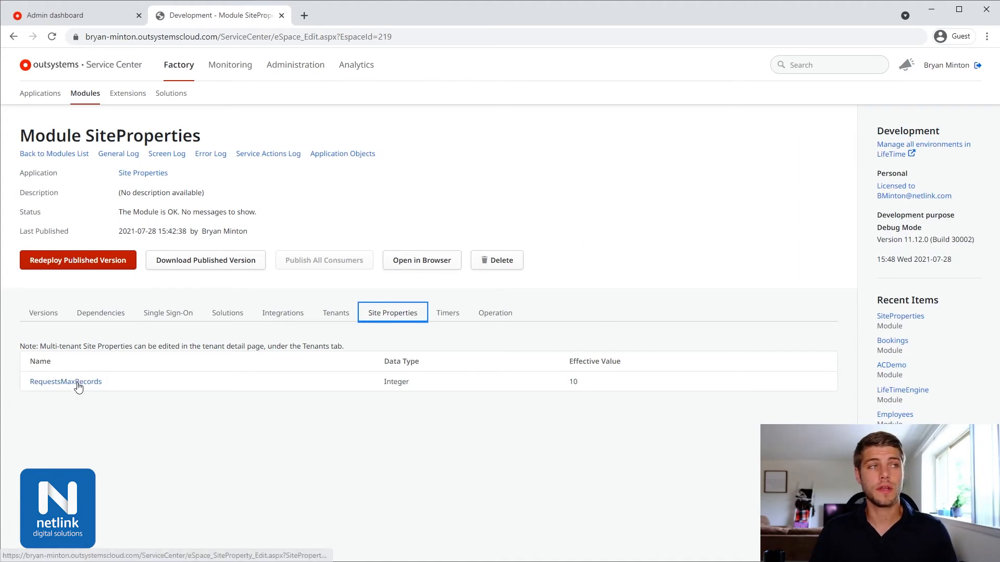
Replace RequestsMaxRecords' effective value 10 with 20 and apply
{"action": "left_click", "coordinate": [65, 381]}
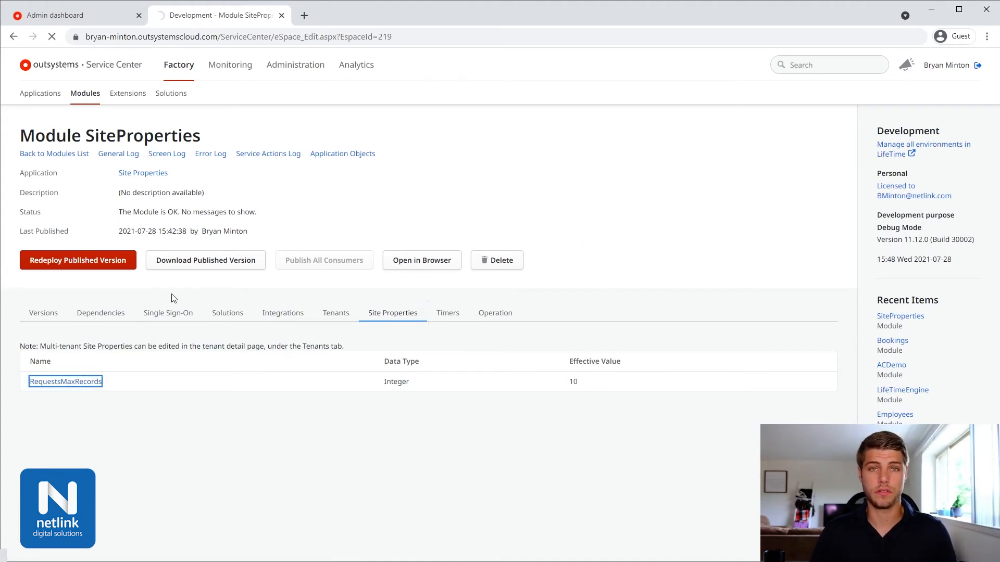
{"action": "left_click", "coordinate": [64, 381]}
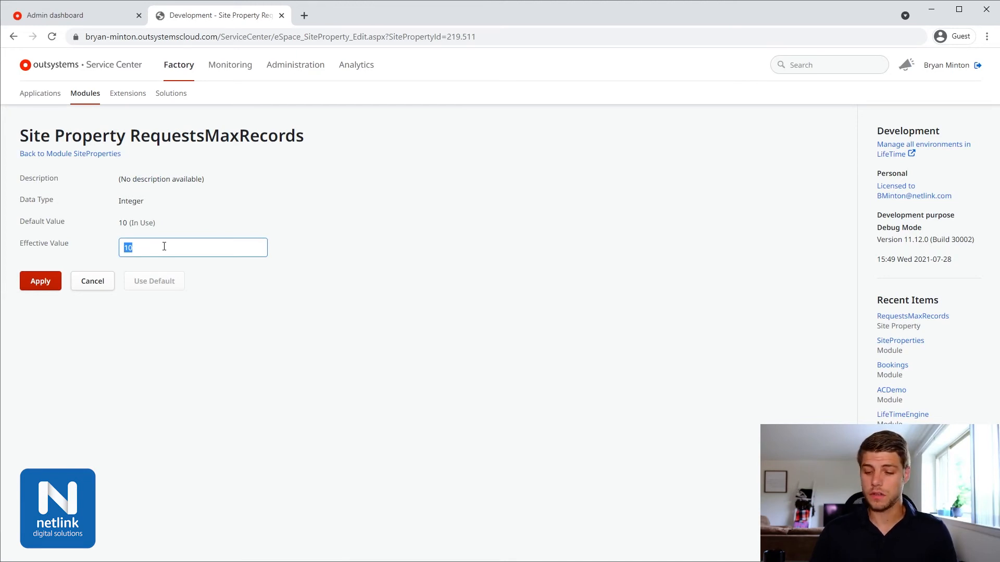
{"action": "type", "text": "20"}
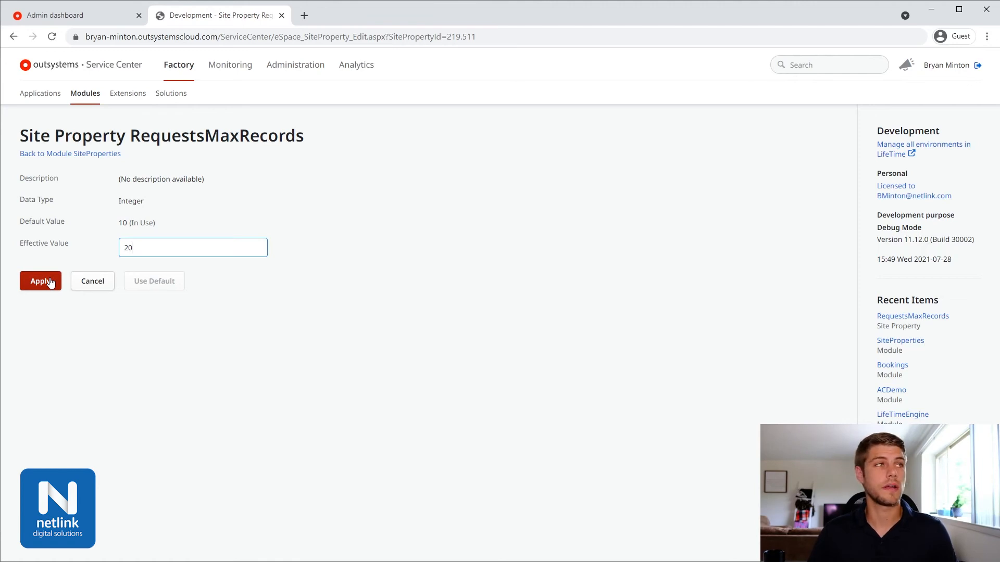
{"action": "left_click", "coordinate": [40, 281]}
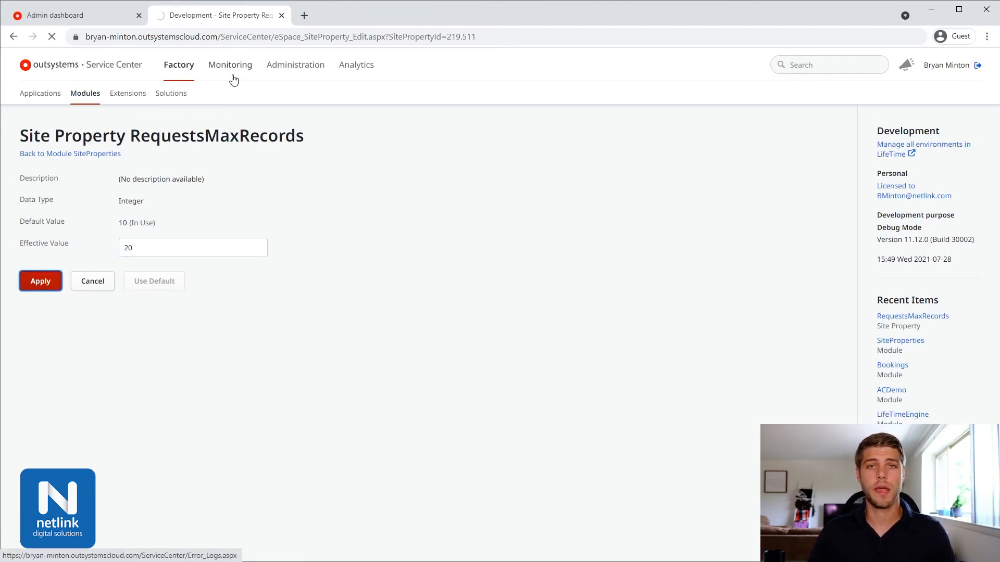
{"action": "left_click", "coordinate": [40, 281]}
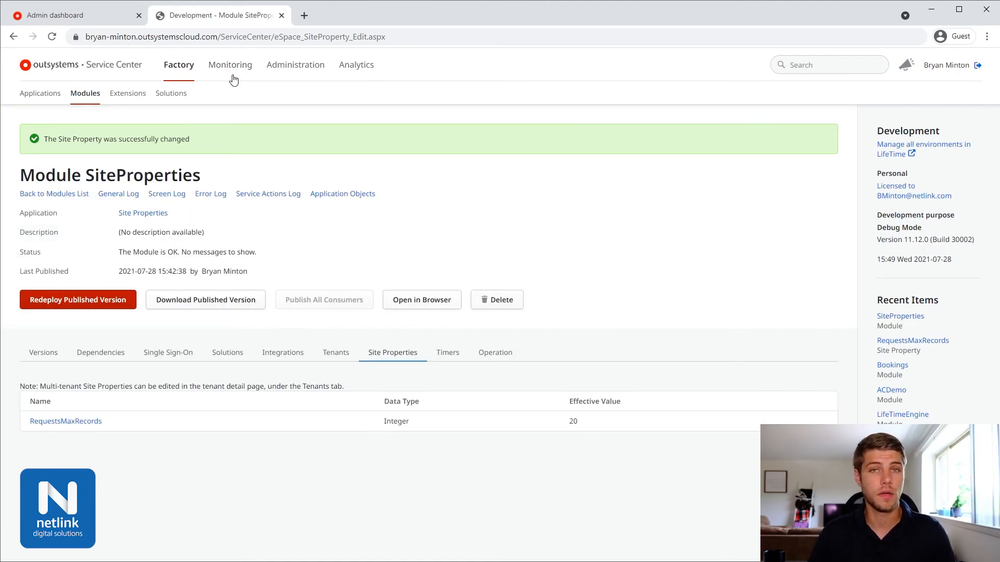
{"action": "mouse_move", "coordinate": [286, 76]}
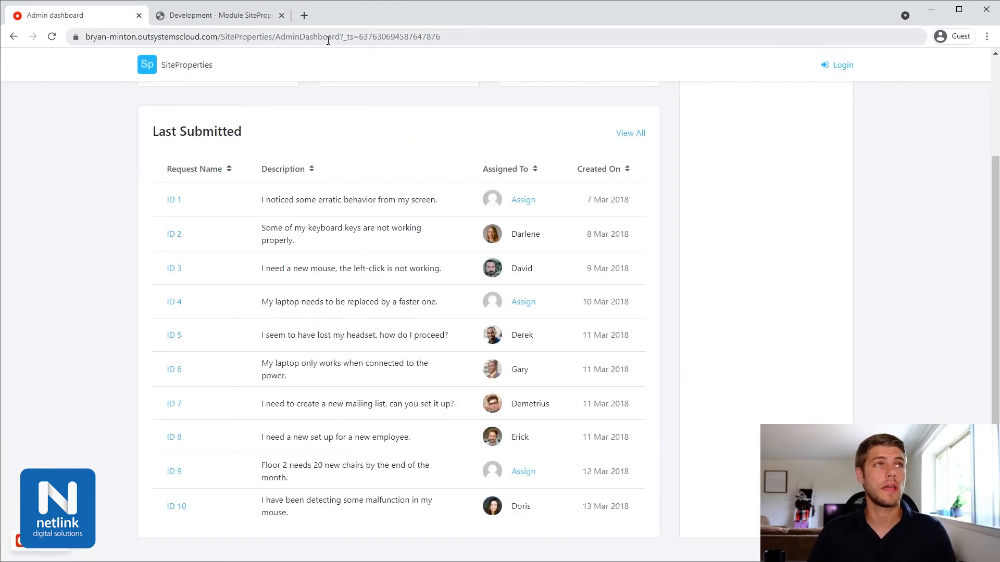
Scroll the reloaded Last Submitted list to see requests through ID 20
{"action": "scroll", "scroll_direction": "up", "scroll_amount": 3}
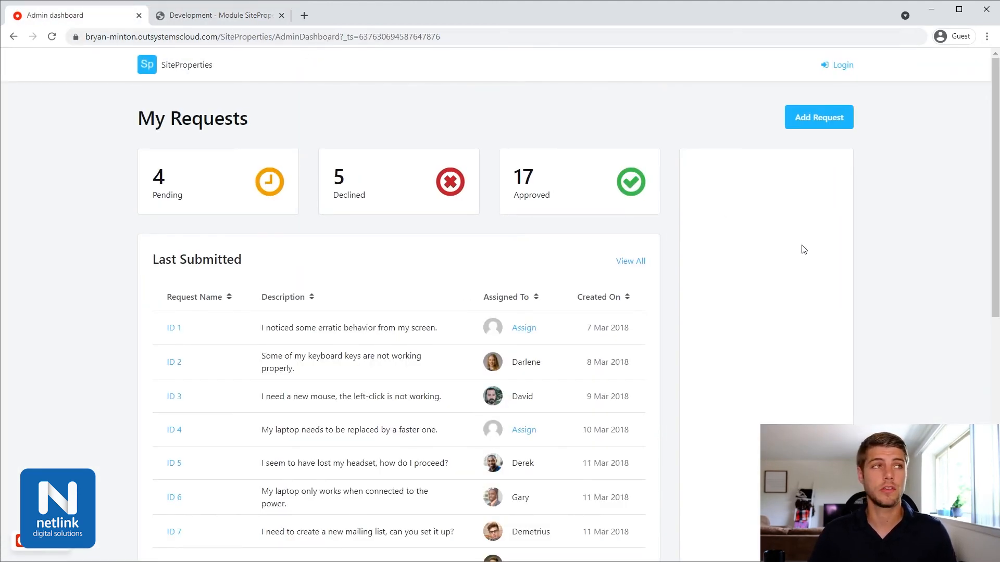
{"action": "scroll", "scroll_direction": "down", "scroll_amount": 3}
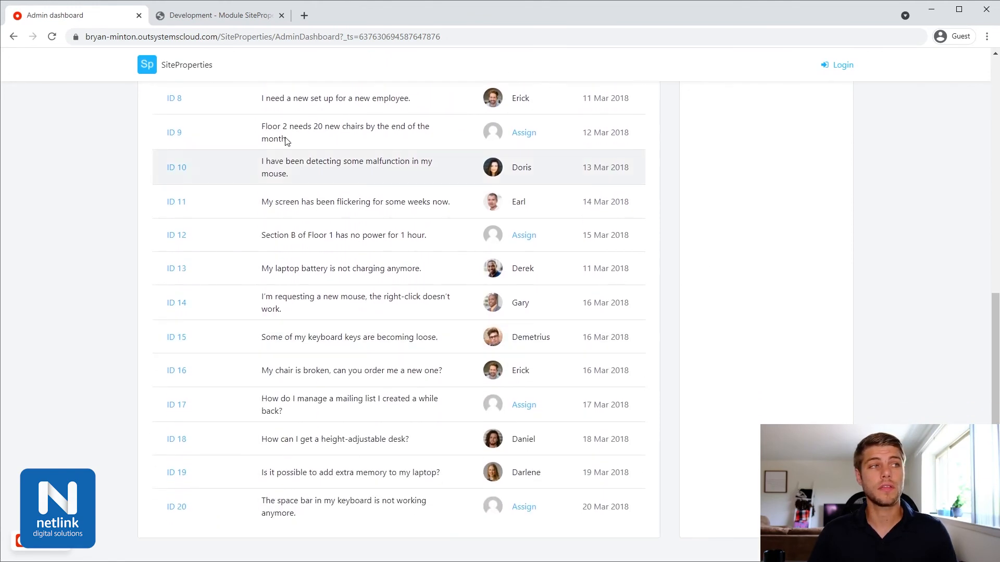
{"action": "mouse_move", "coordinate": [213, 415]}
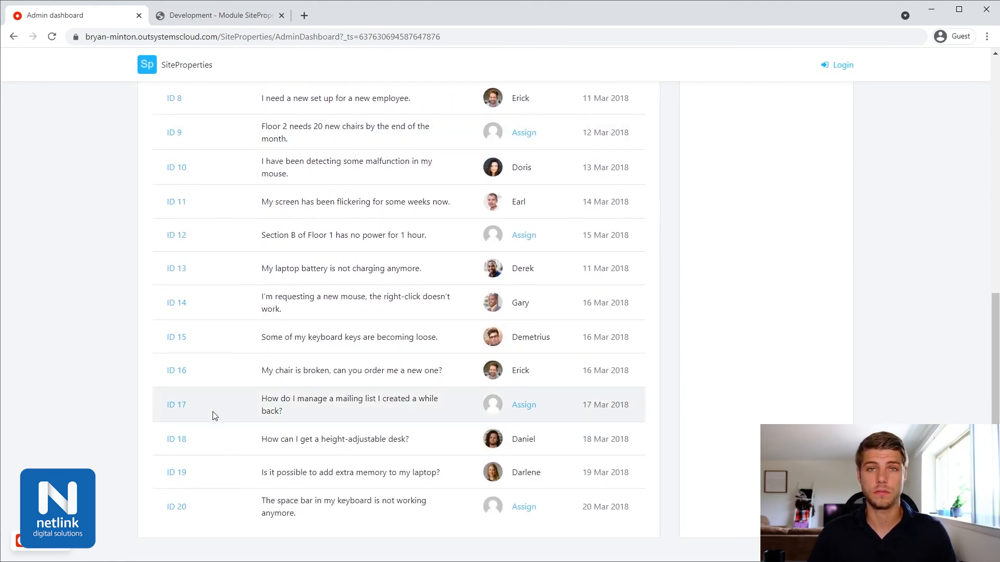
{"action": "mouse_move", "coordinate": [219, 402]}
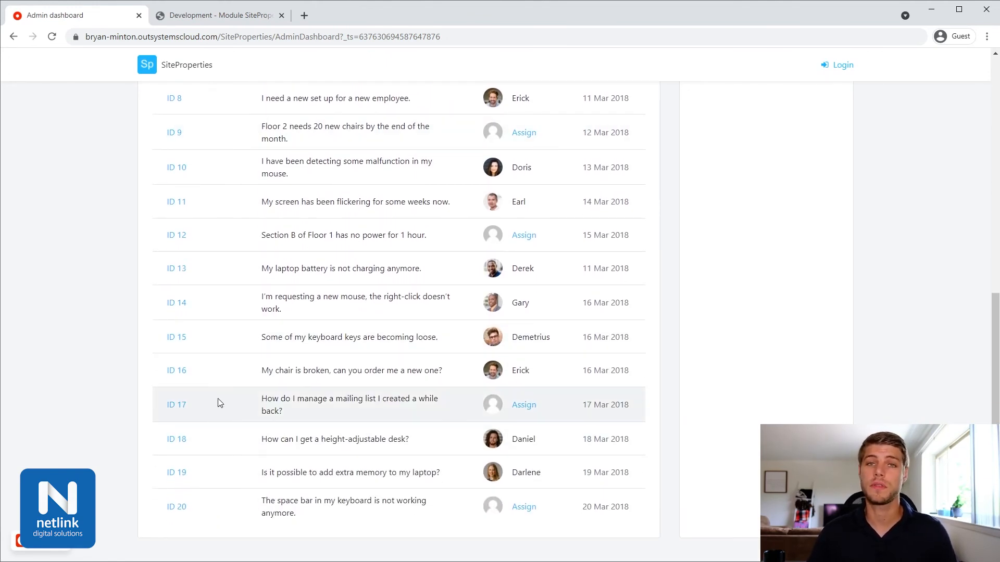